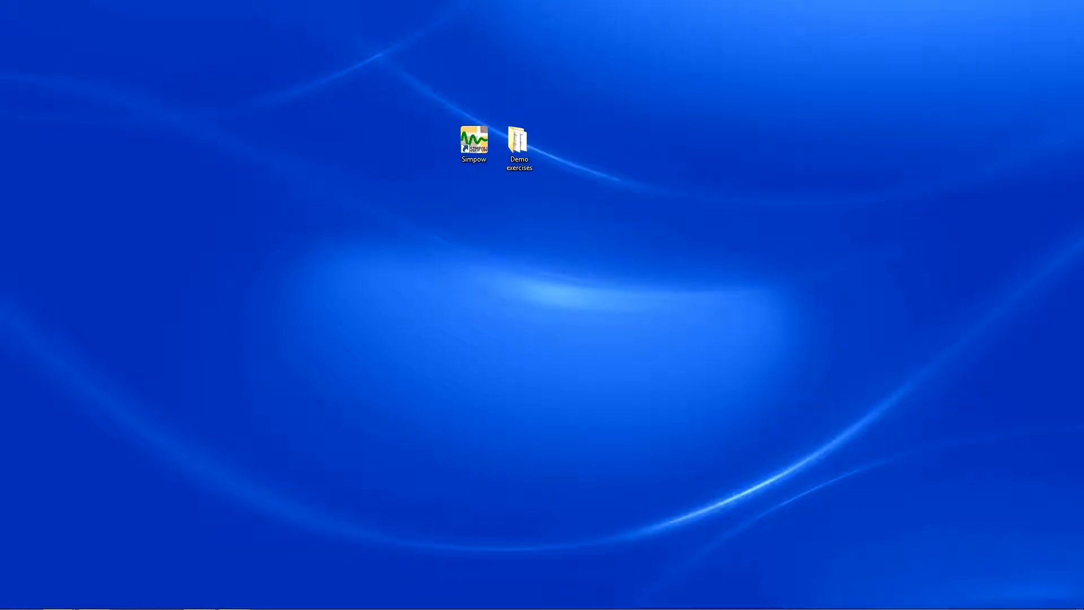
pyautogui.moveTo(947, 409)
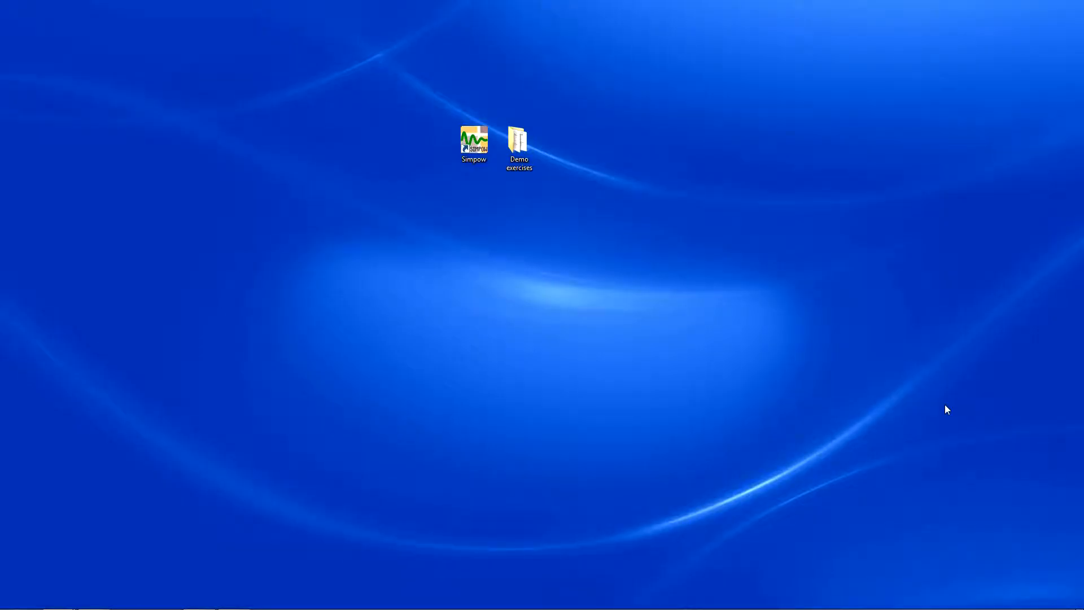
# Step: Launch Simpow from the Start menu by searching for 'simpow'
pyautogui.click(14, 597)
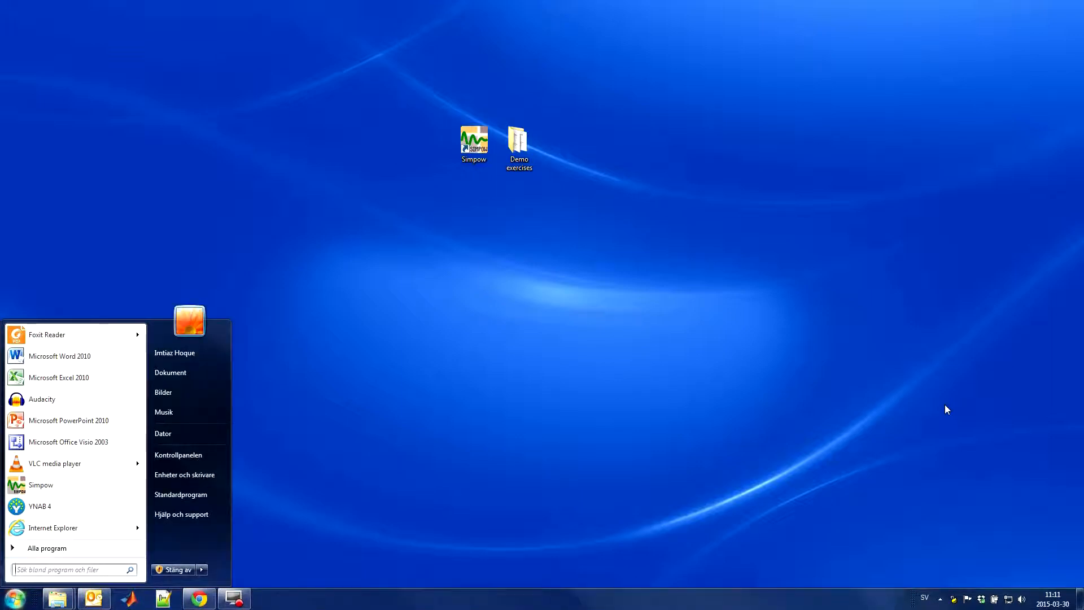
pyautogui.write('simpow')
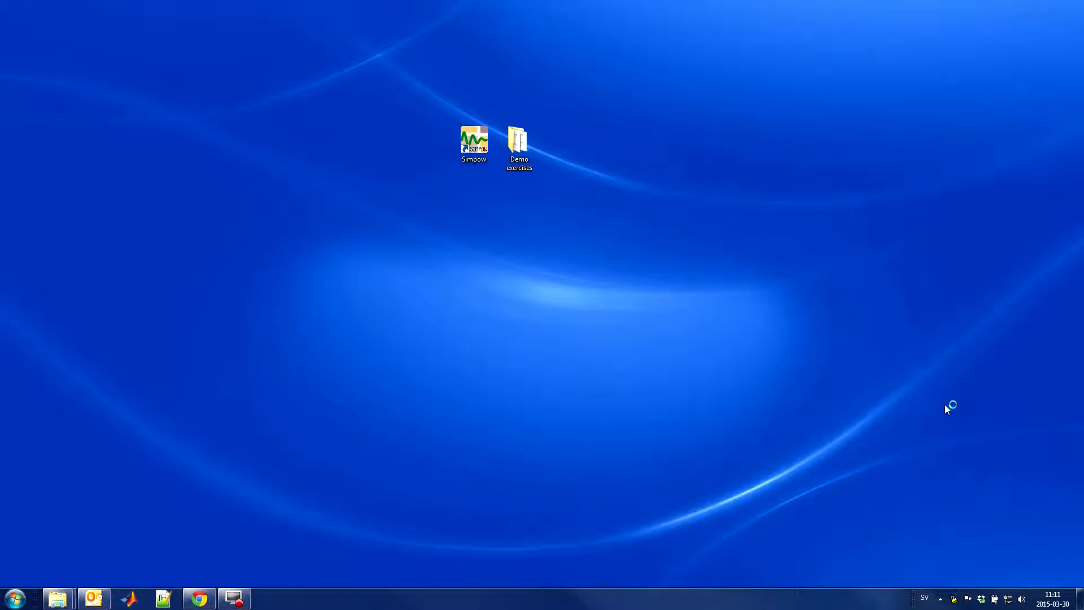
pyautogui.doubleClick(473, 140)
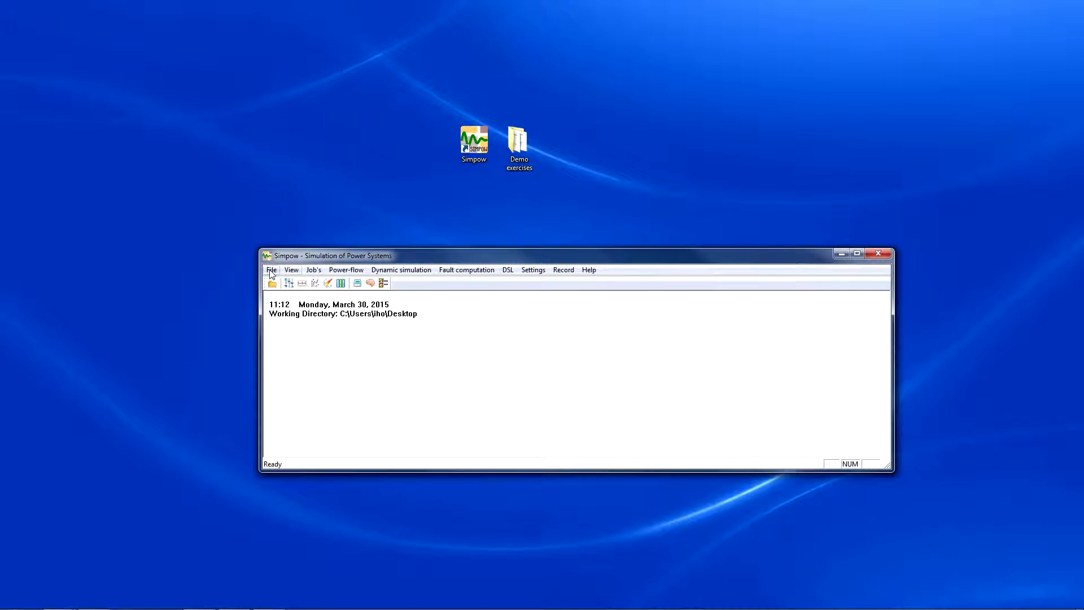
# Step: Browse the View, Power-flow, Dynamic simulation, DSL and Record menus, then bring up Help > Help
pyautogui.click(291, 270)
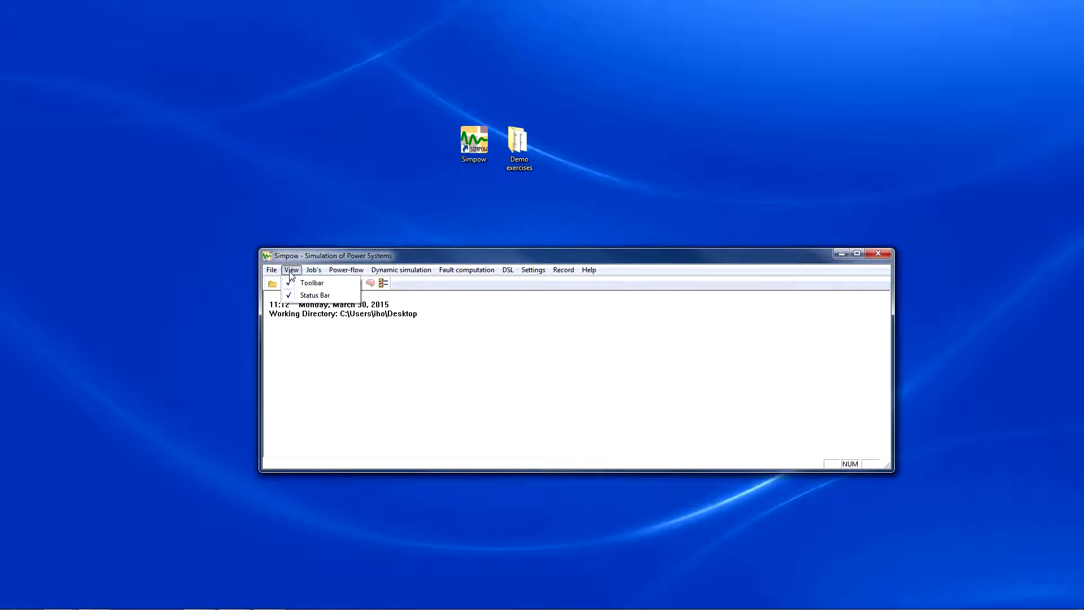
pyautogui.click(345, 269)
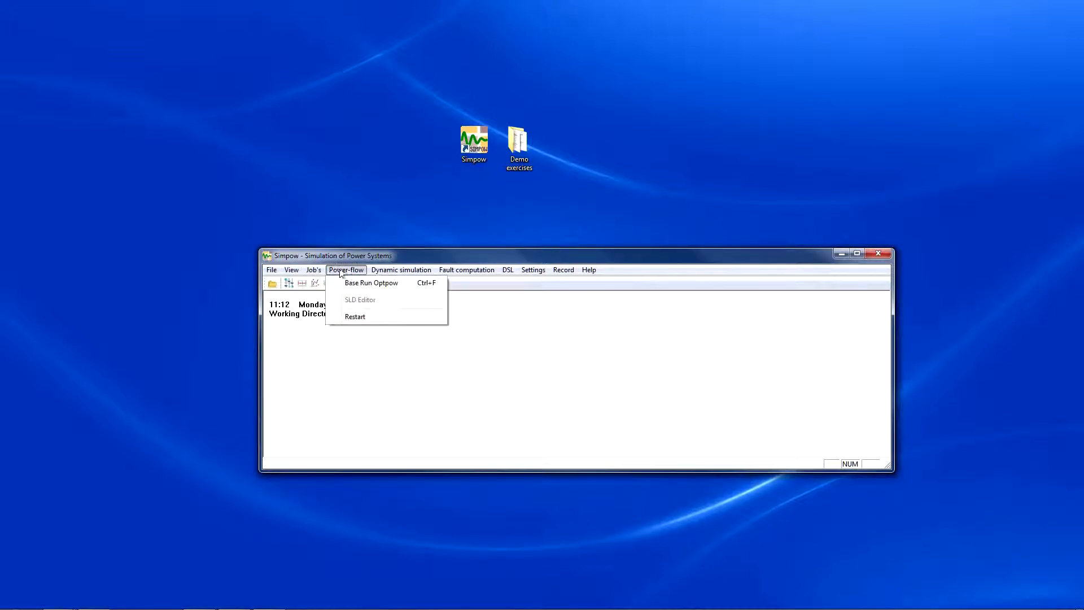
pyautogui.click(401, 270)
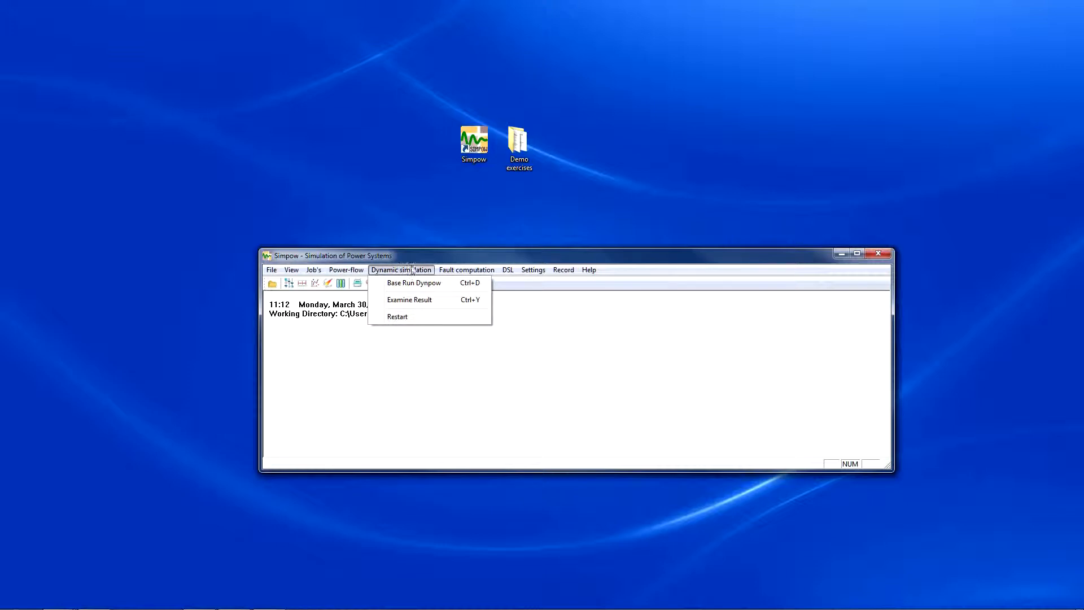
pyautogui.click(508, 270)
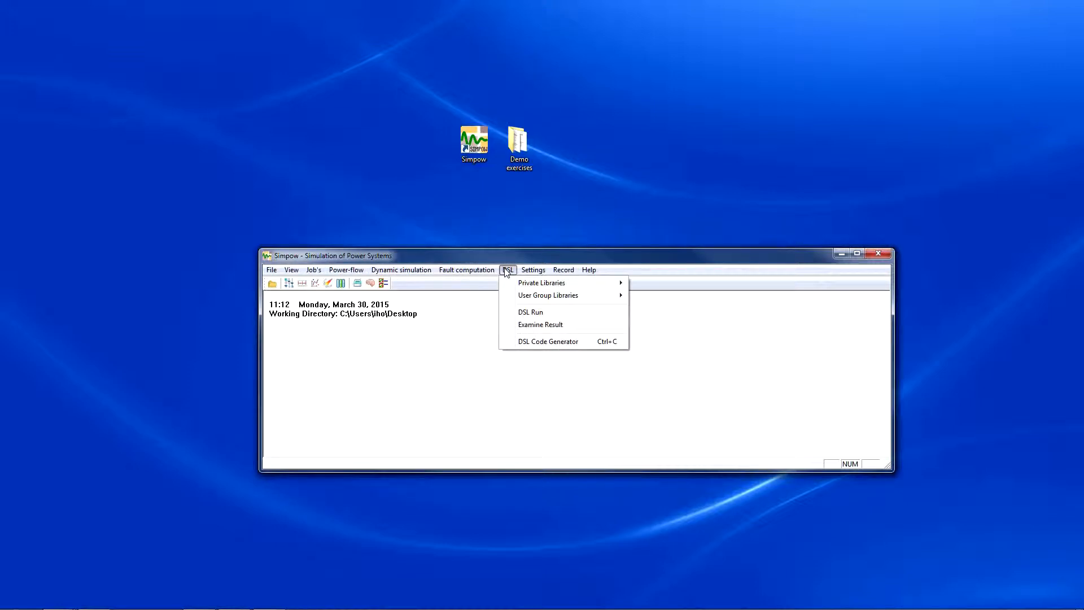
pyautogui.click(562, 270)
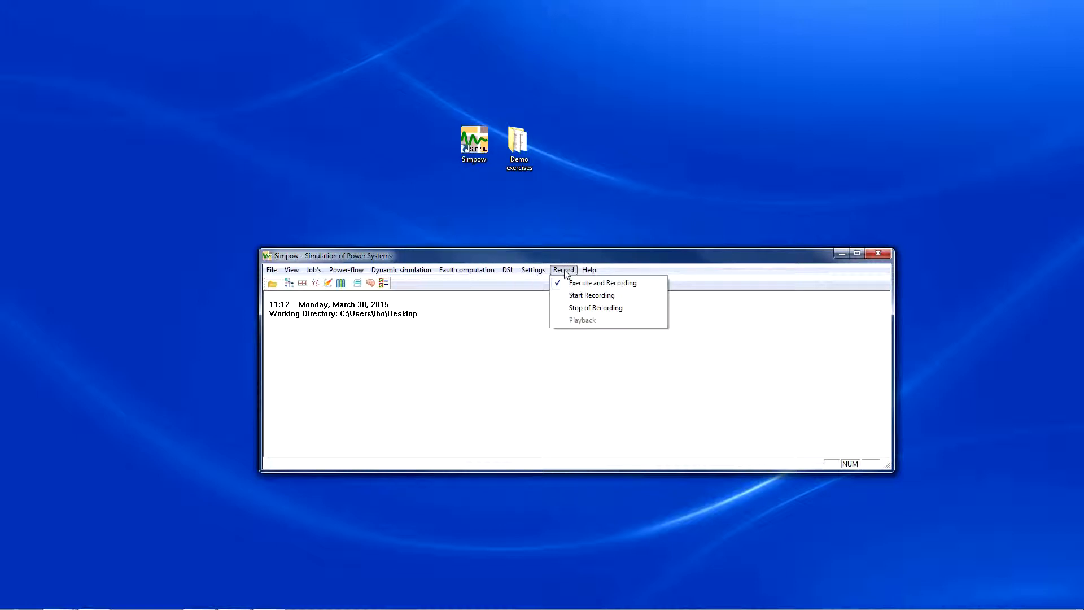
pyautogui.click(589, 270)
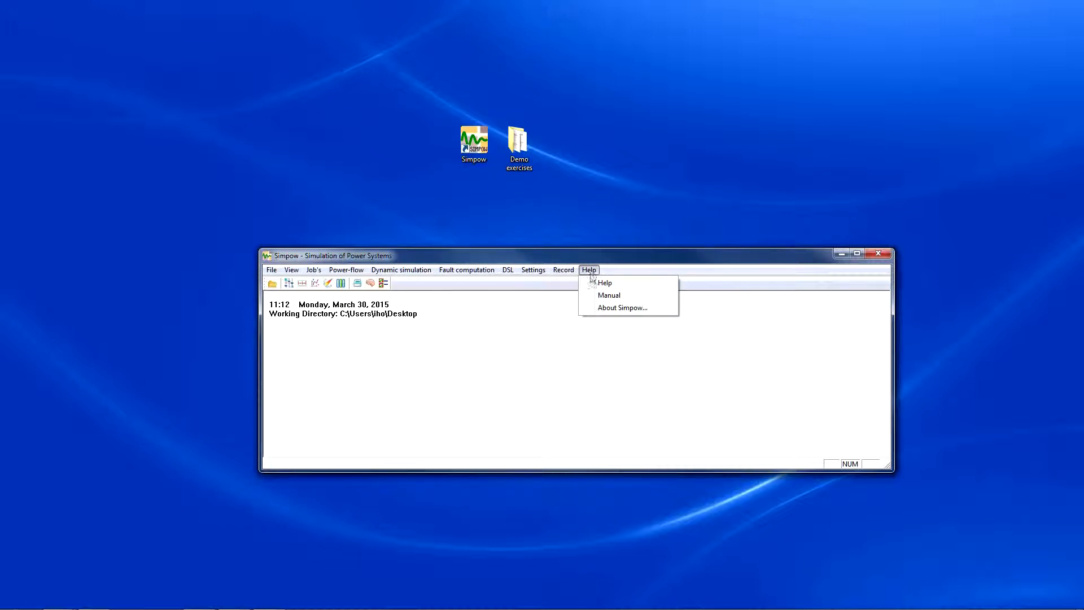
pyautogui.click(604, 282)
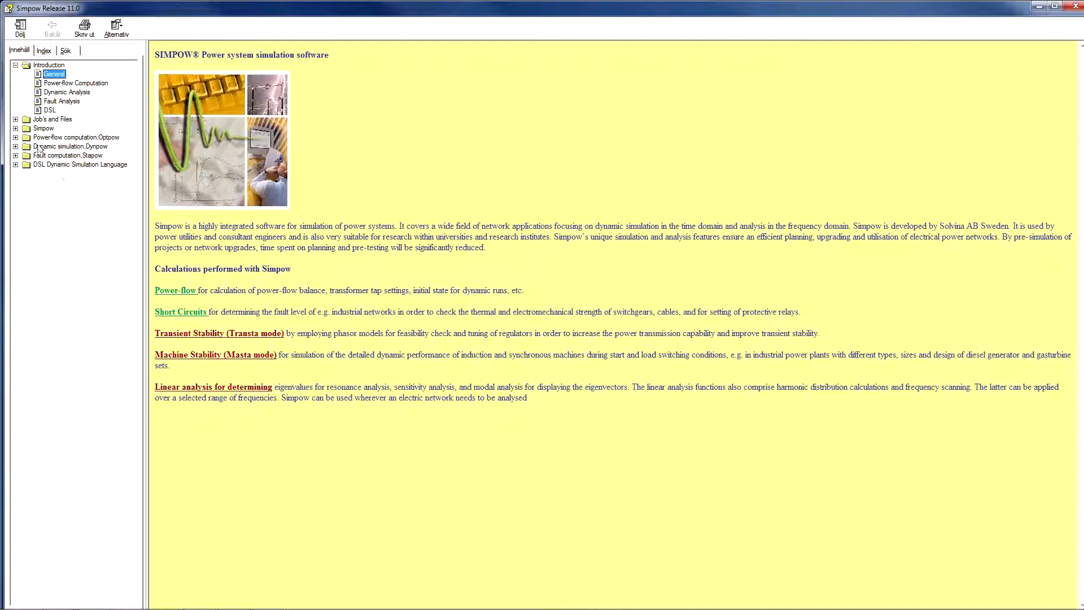
# Step: Expand the Simpow, Optpow and Dynpow help topics, read Optpow Base Run, then close the help
pyautogui.click(14, 128)
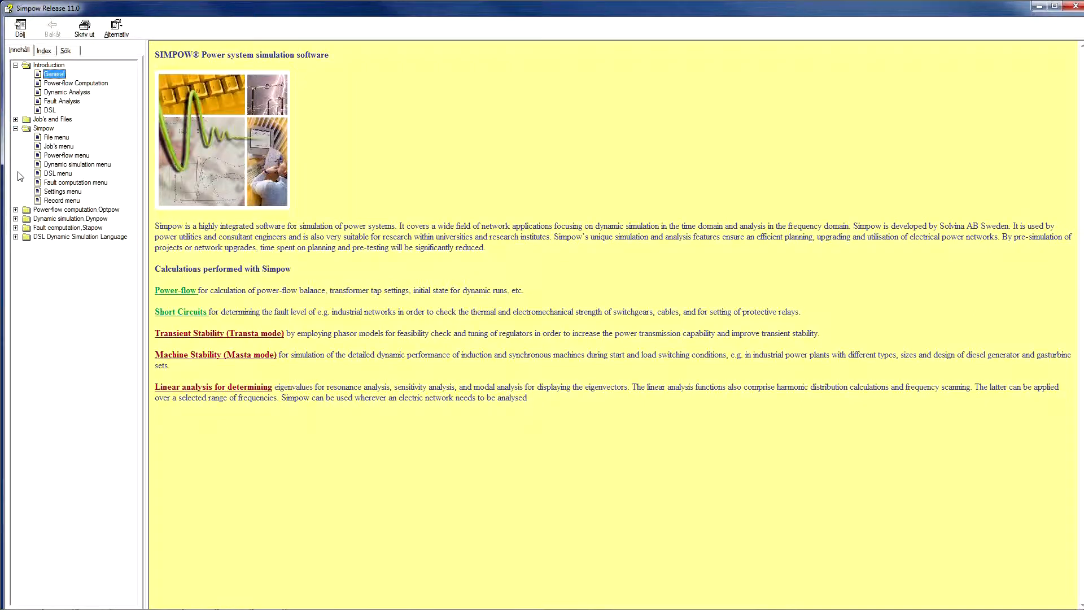
pyautogui.click(15, 209)
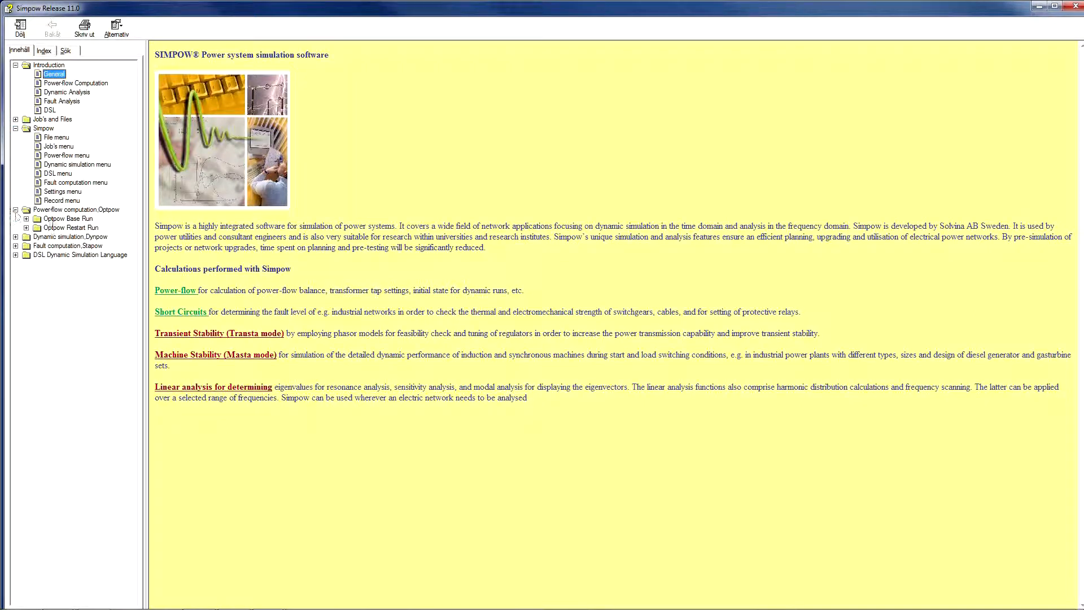
pyautogui.click(68, 218)
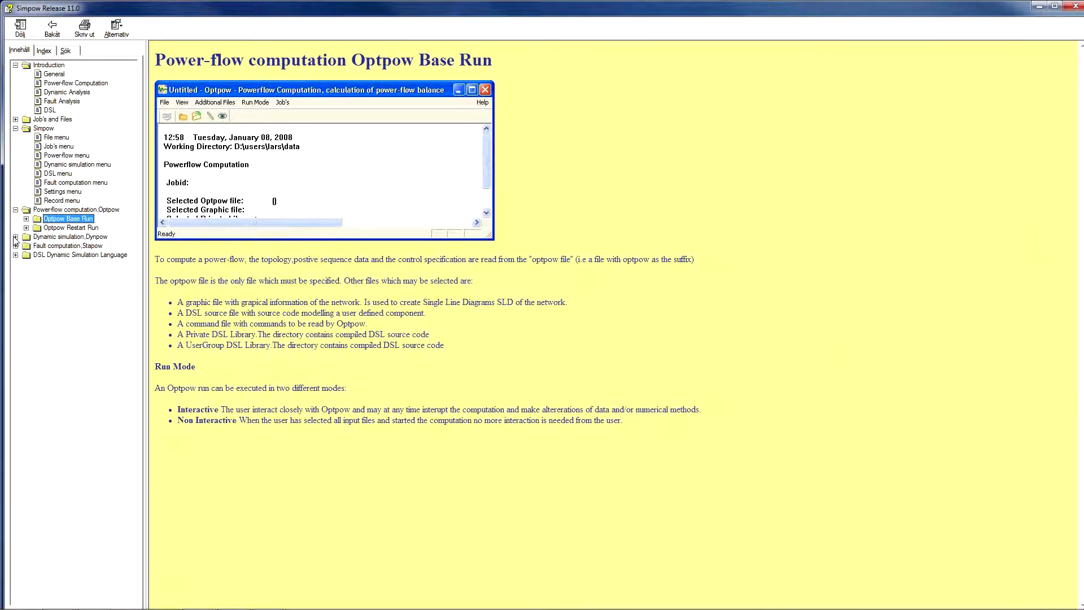
pyautogui.click(26, 236)
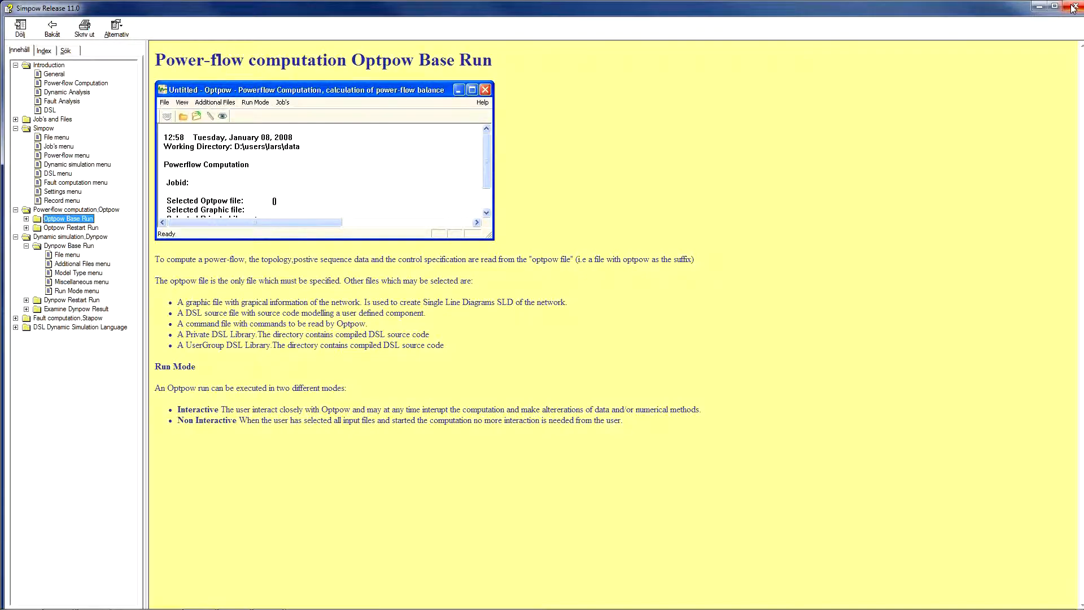
pyautogui.click(1072, 7)
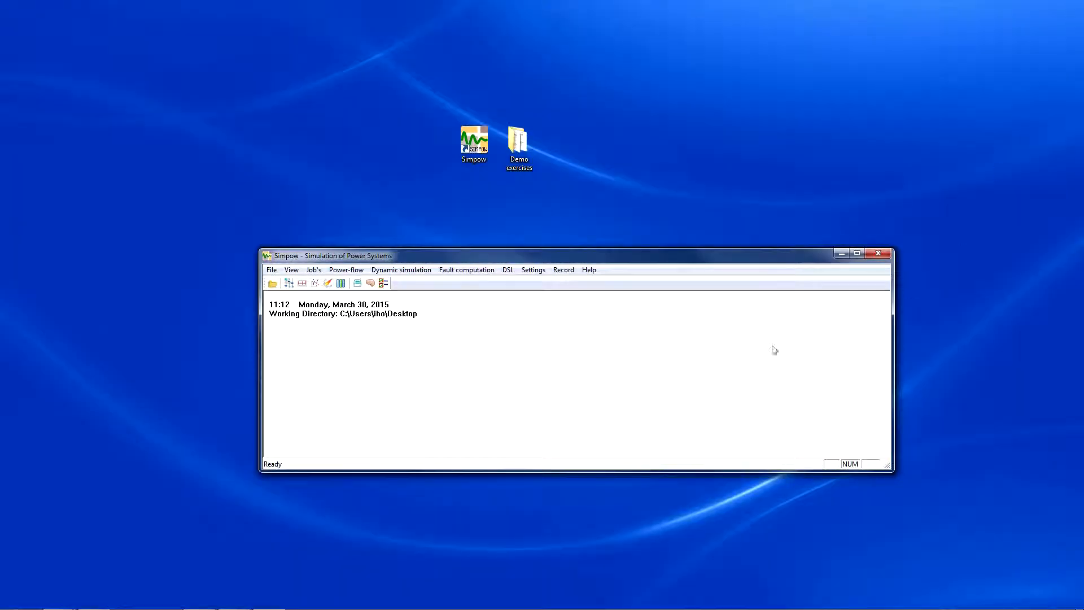
pyautogui.click(589, 270)
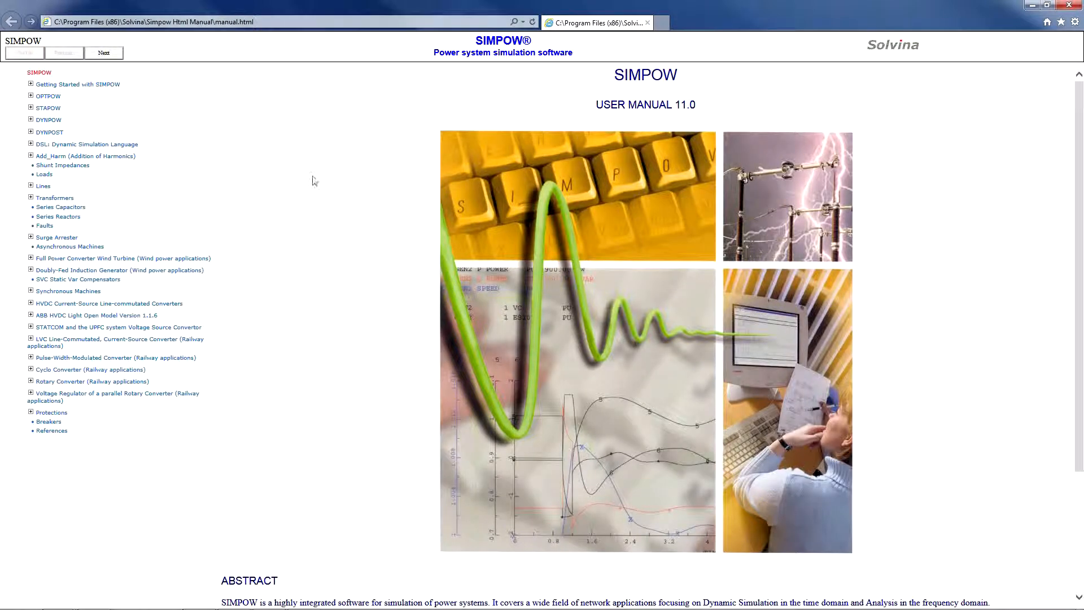
# Step: Expand OPTPOW and its Data Groups in the manual contents and view the GENERAL data group page
pyautogui.click(30, 95)
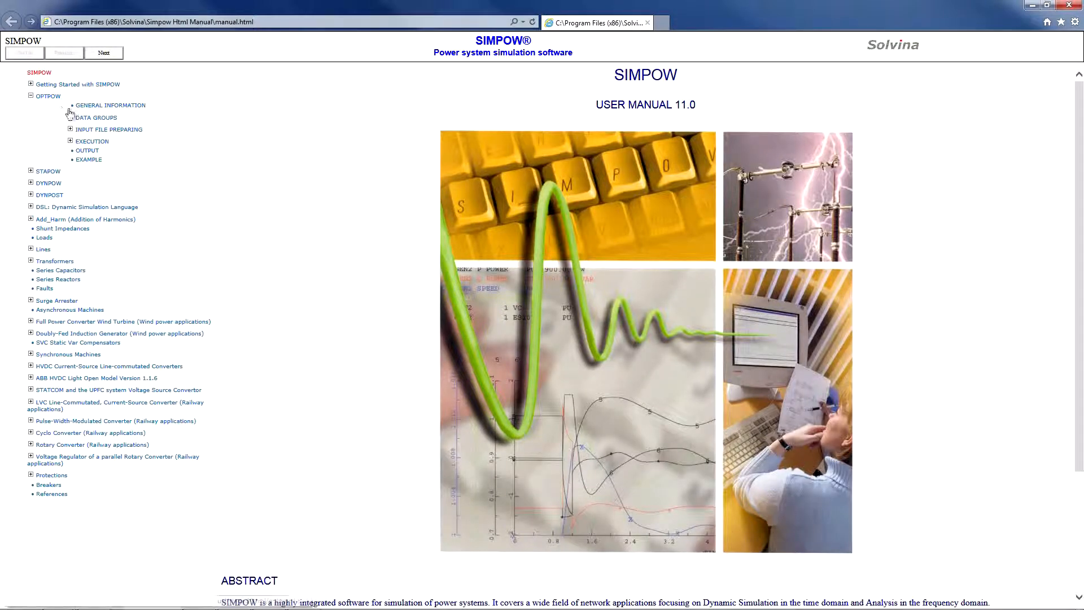
pyautogui.click(70, 116)
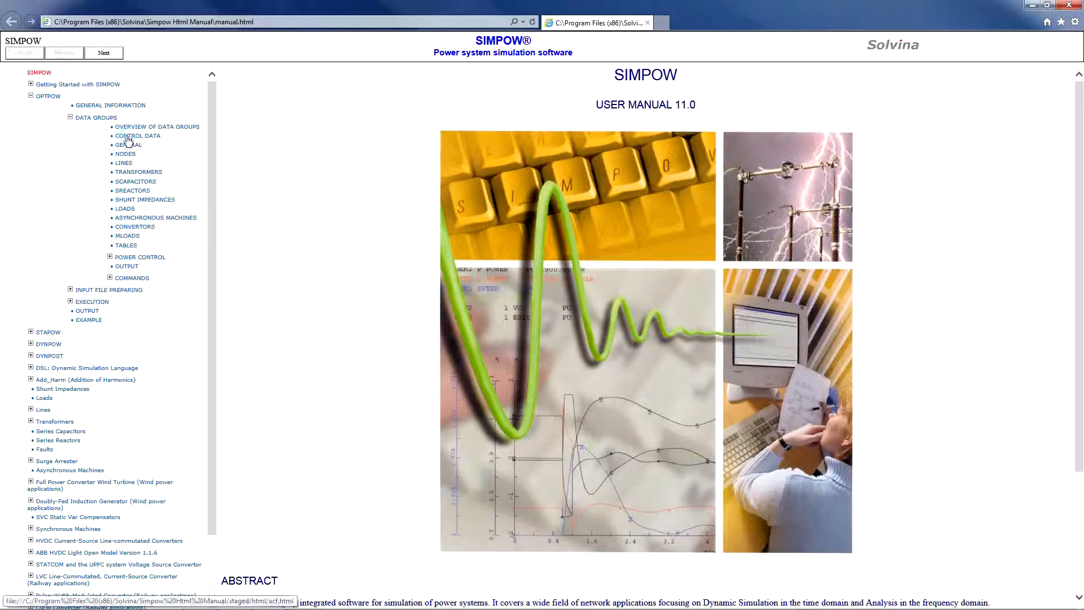
pyautogui.click(137, 136)
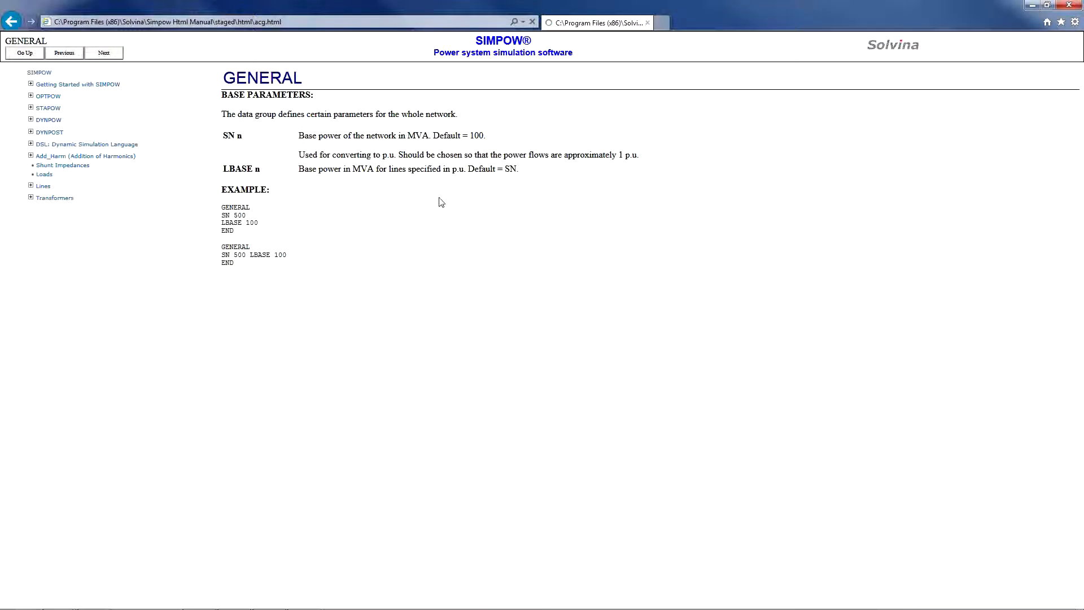
# Step: Expand the STAPOW section with its data groups and the DYNPOW data groups in the contents tree
pyautogui.click(31, 95)
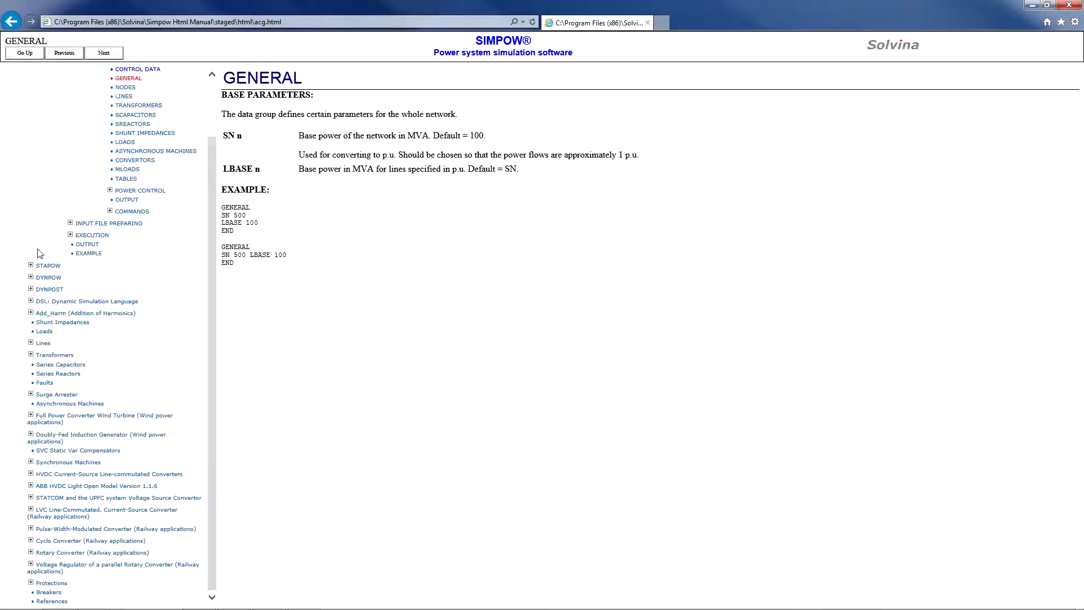
pyautogui.click(30, 264)
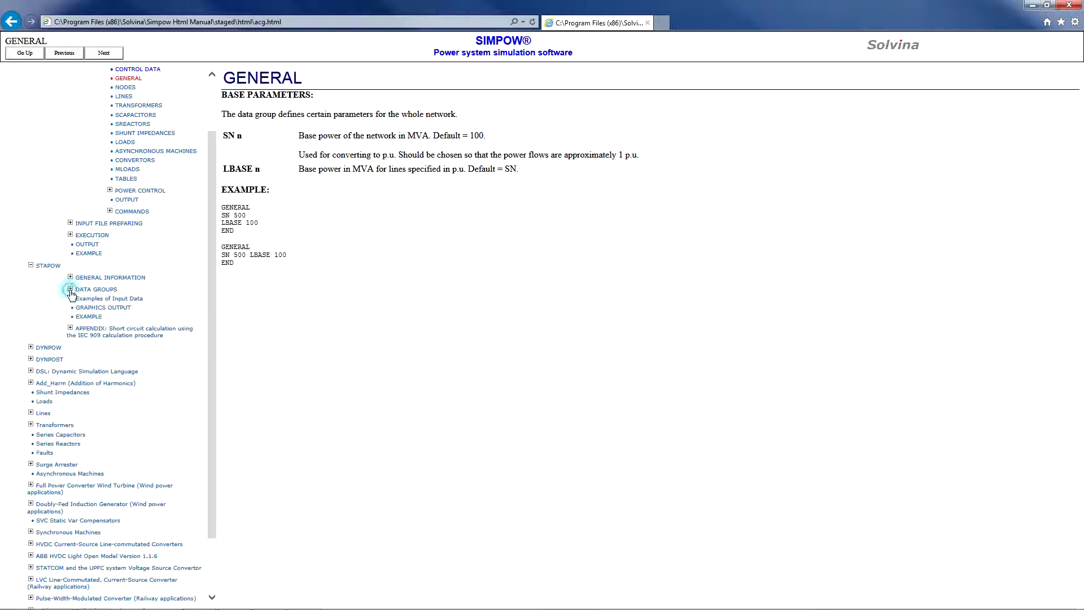
pyautogui.click(69, 289)
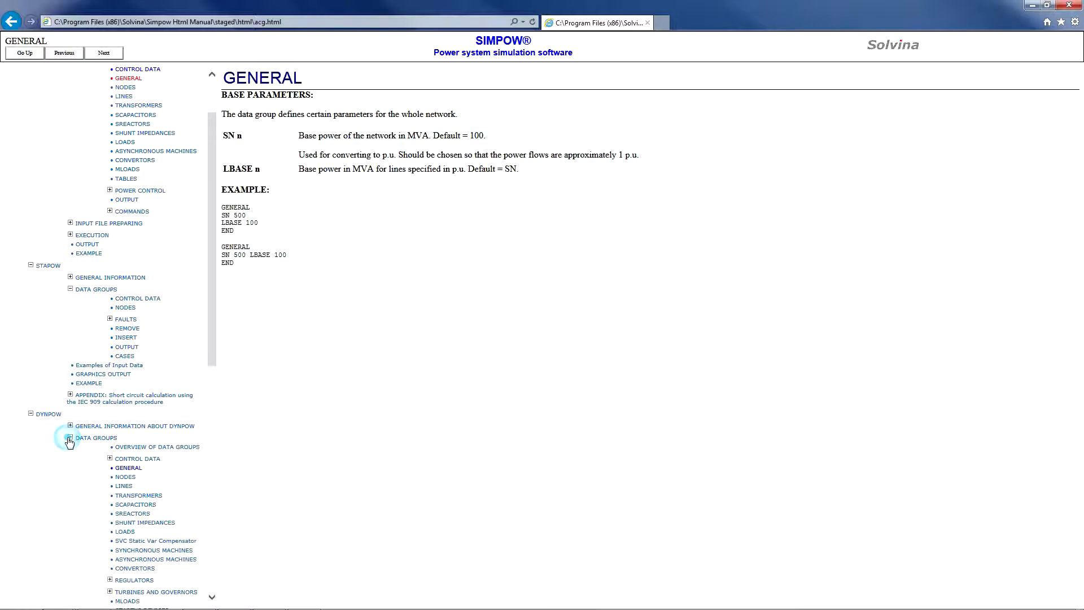
pyautogui.moveTo(143, 426)
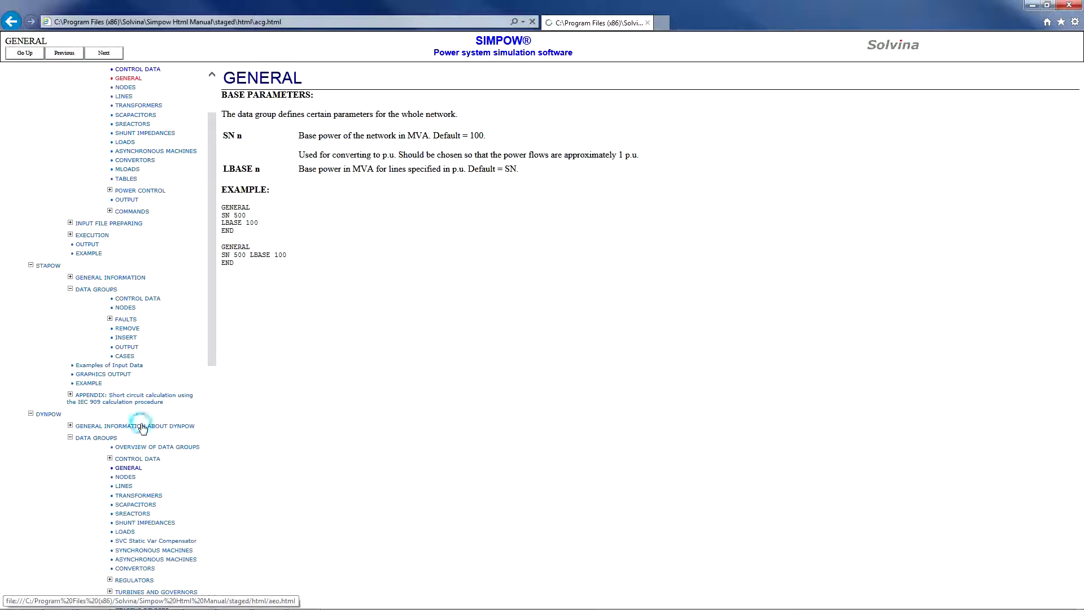
pyautogui.click(104, 426)
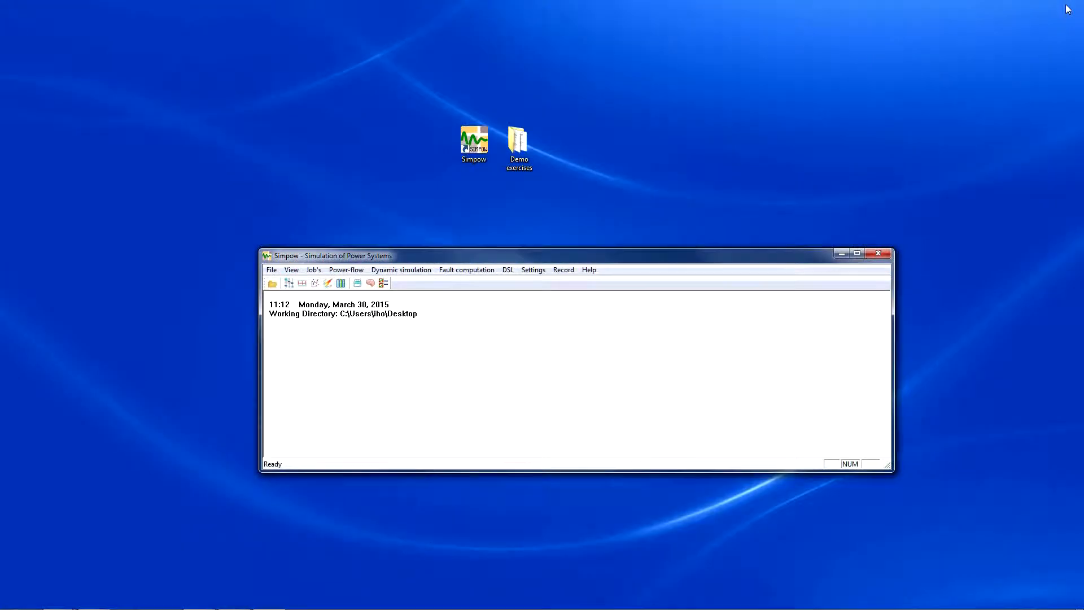
# Step: Change the working directory to Demo exercises\Input files via Settings > Change Directory
pyautogui.click(532, 270)
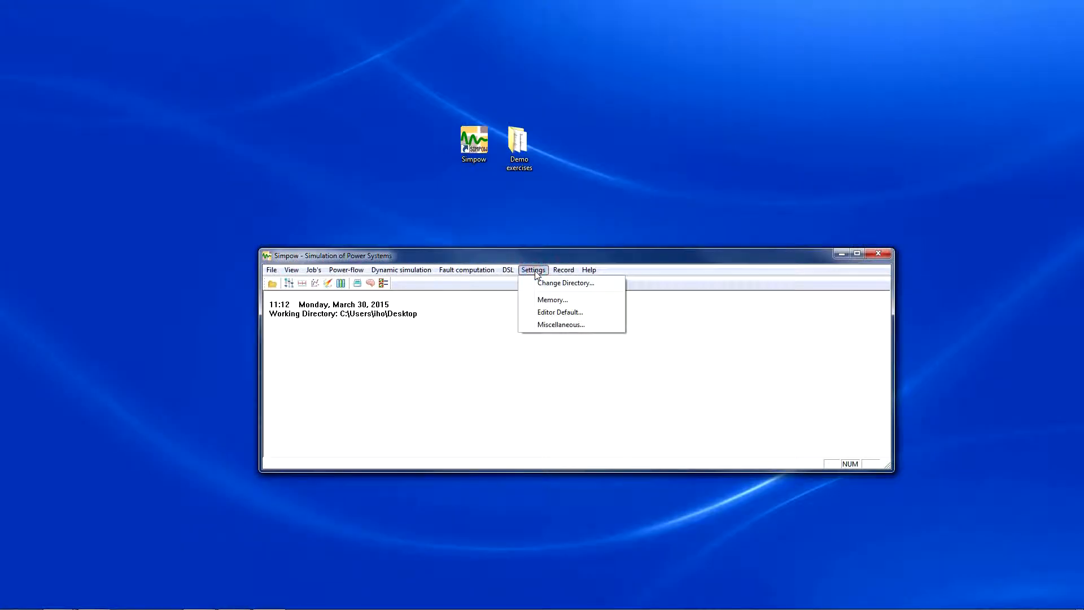
pyautogui.click(565, 282)
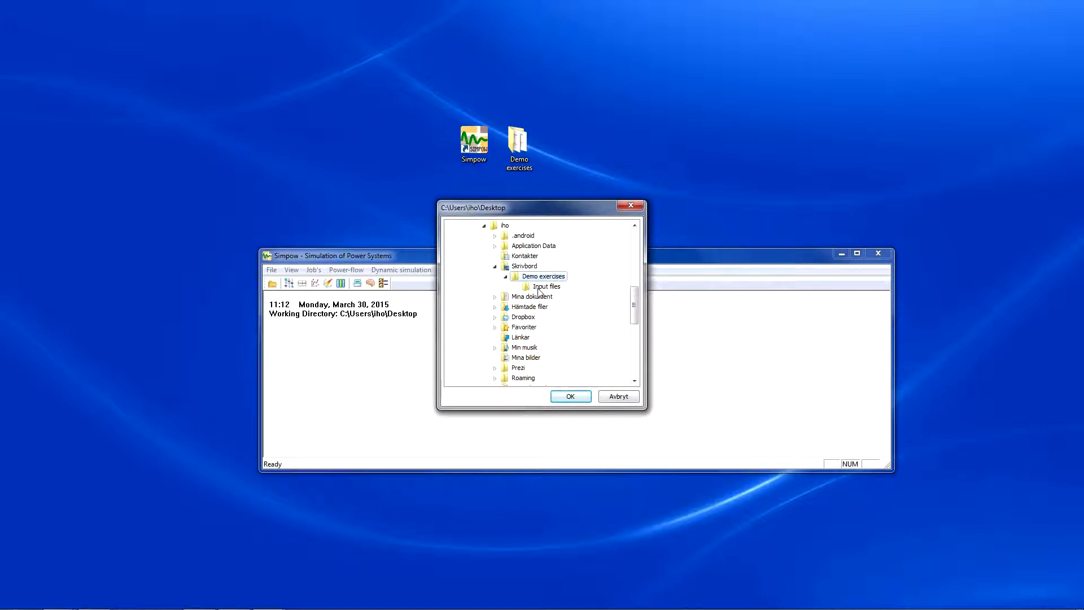
pyautogui.click(570, 394)
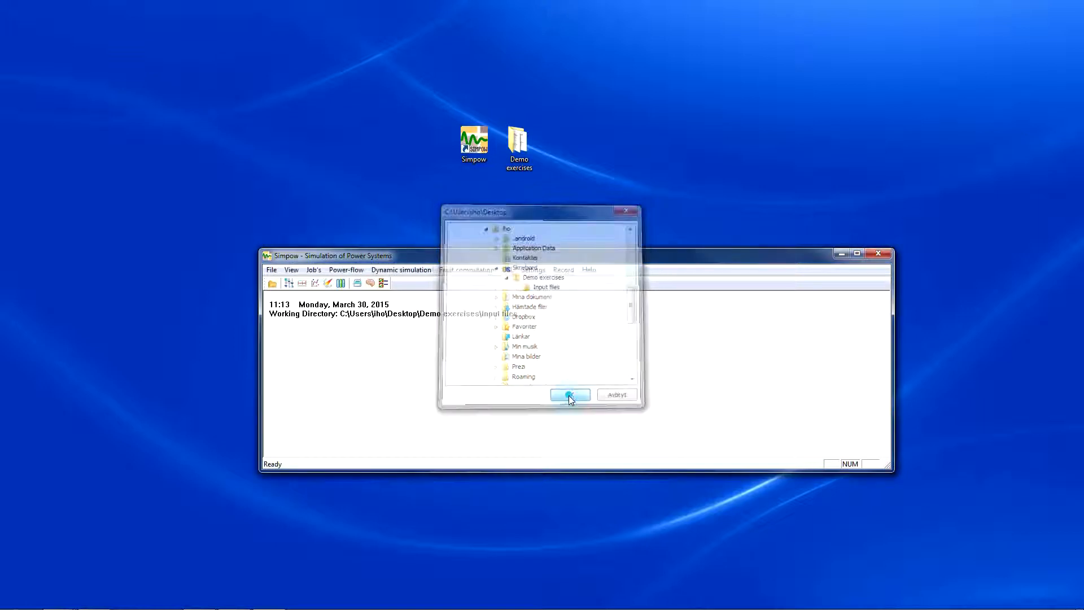
pyautogui.click(569, 394)
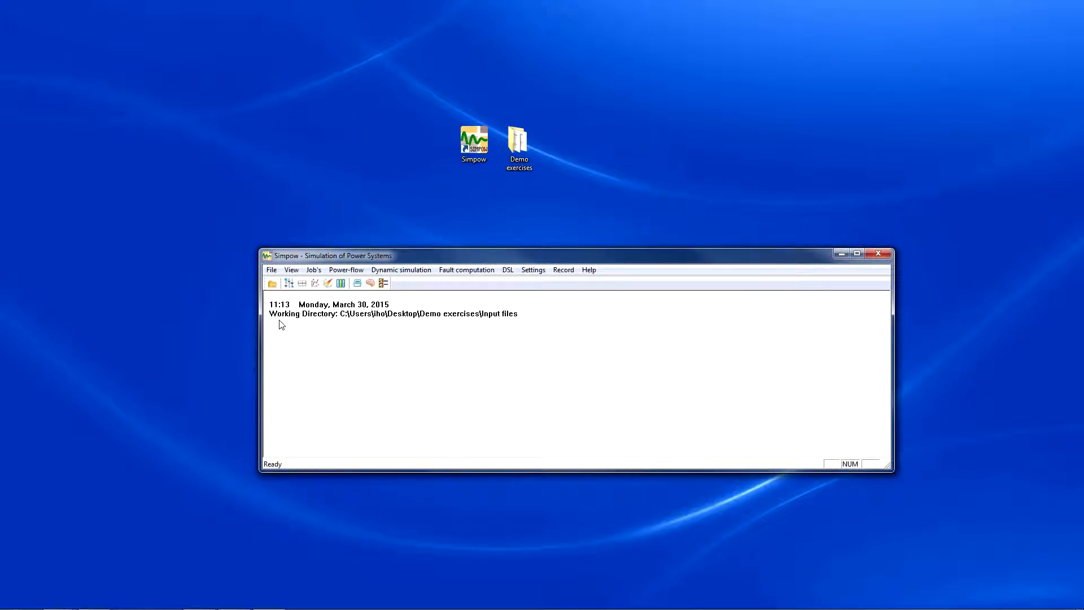
pyautogui.moveTo(519, 328)
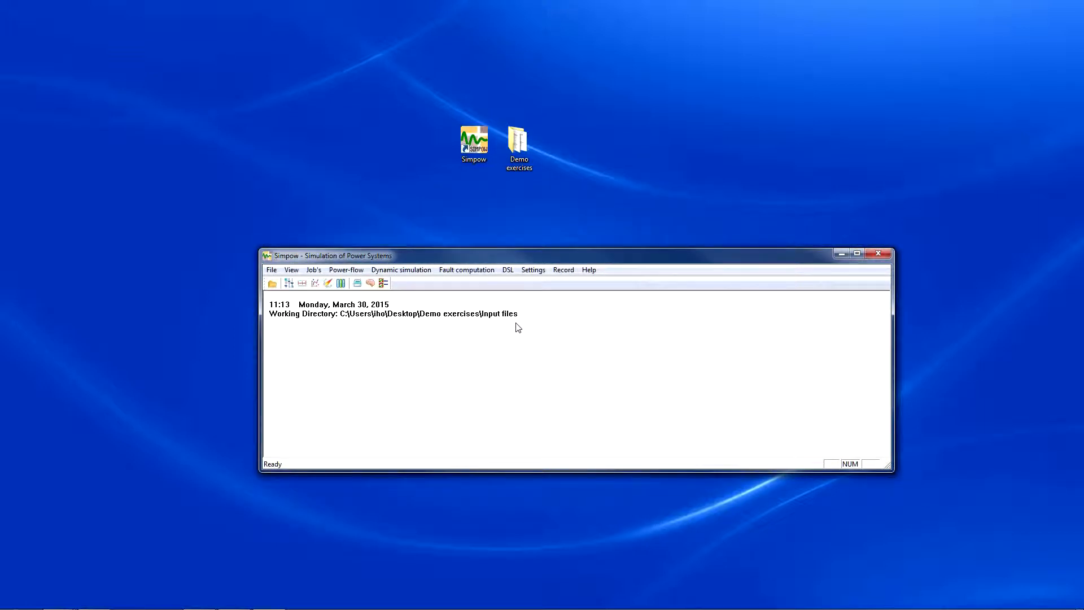
# Step: Glance at Settings > Memory, then start Settings > Editor Default to choose an editor program
pyautogui.click(533, 270)
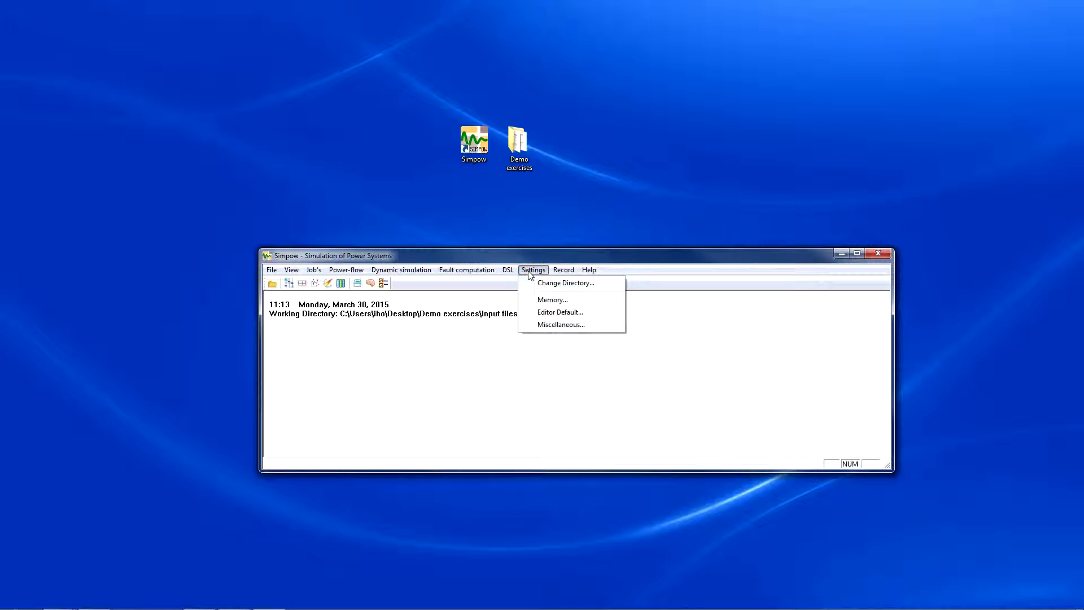
pyautogui.click(552, 299)
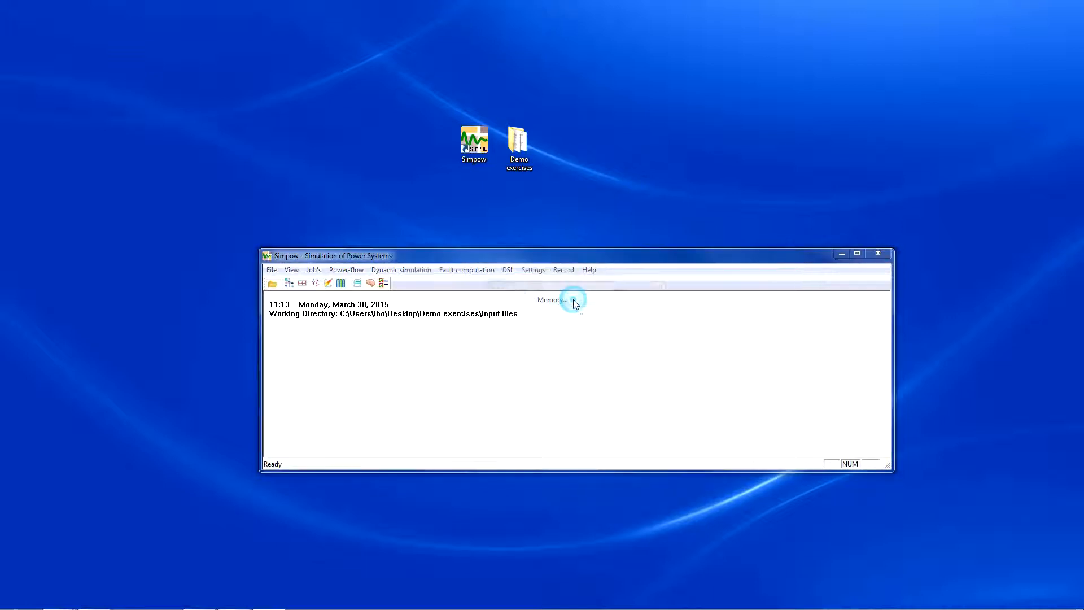
pyautogui.click(550, 299)
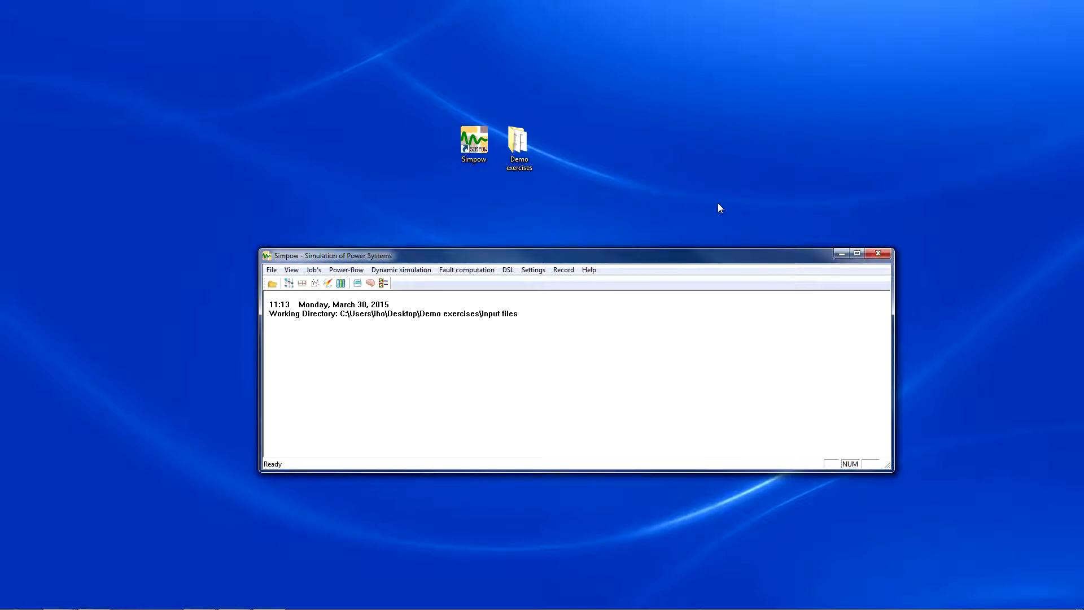
pyautogui.click(533, 270)
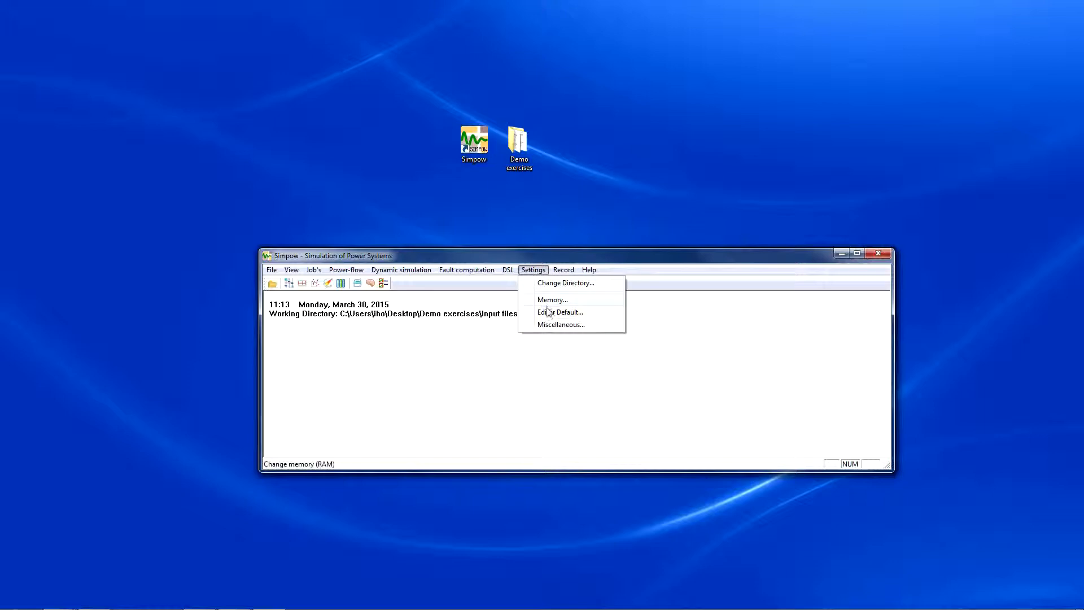
pyautogui.click(560, 311)
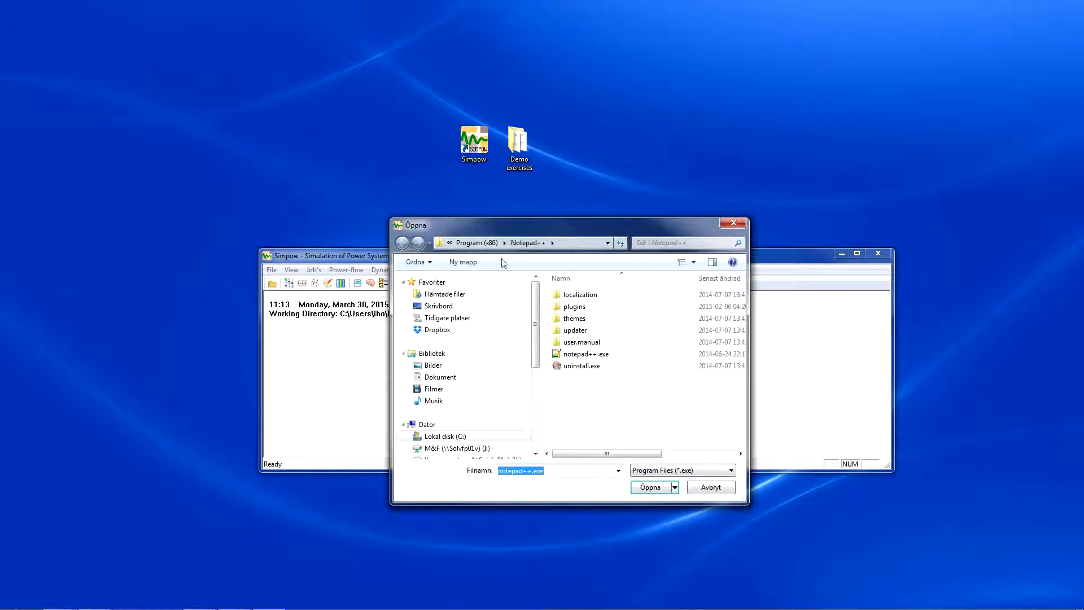
# Step: Select notepad++.exe and confirm it as Simpow's default editor
pyautogui.click(585, 354)
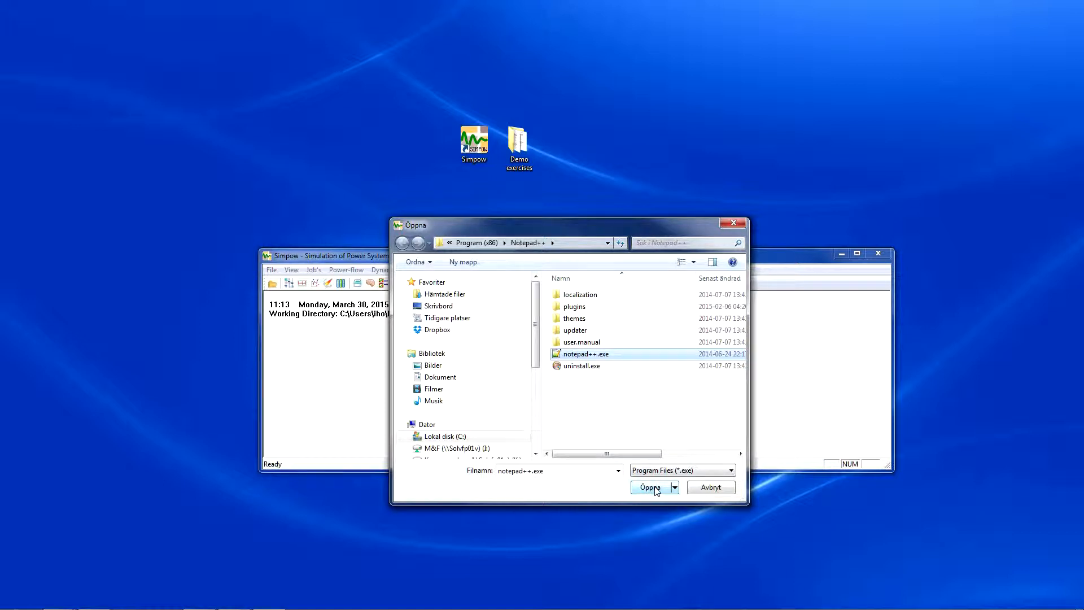
pyautogui.click(651, 488)
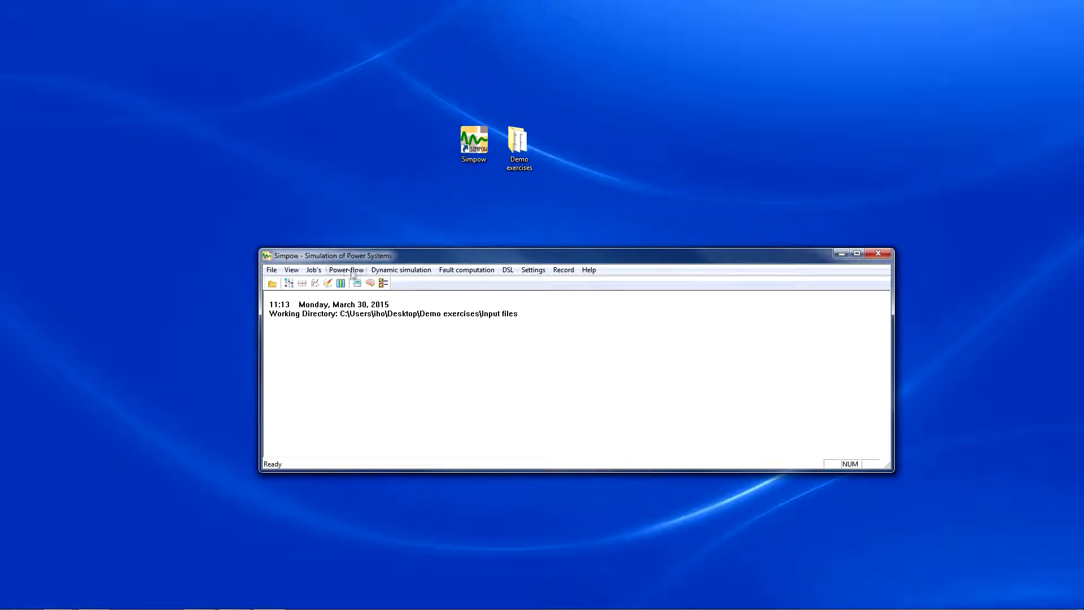
# Step: Show the Power-flow menu with Base Run Optpow, SLD Editor and Restart
pyautogui.click(345, 270)
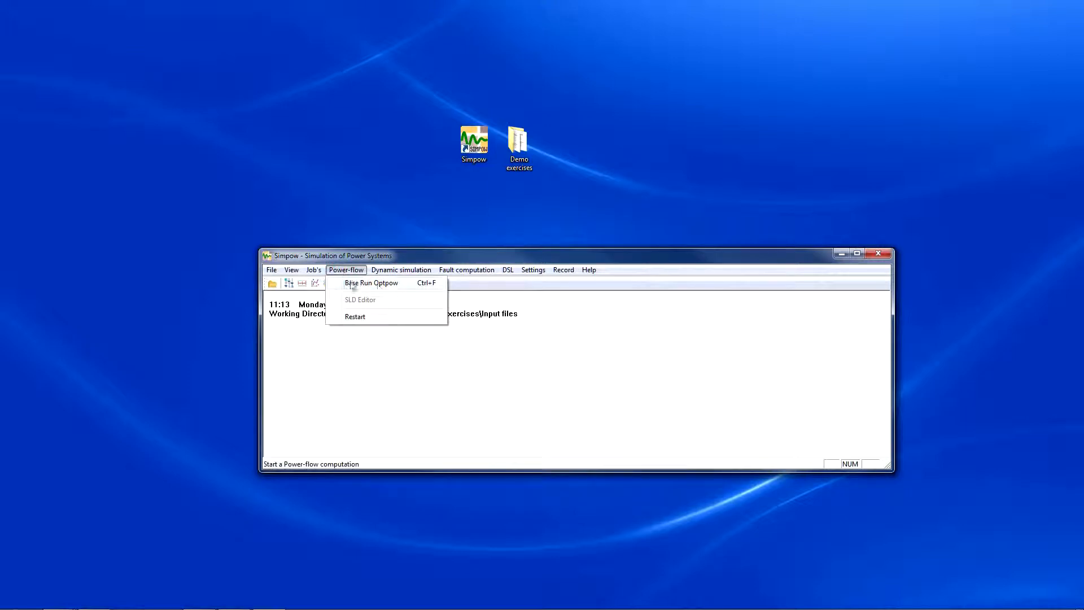
pyautogui.moveTo(408, 286)
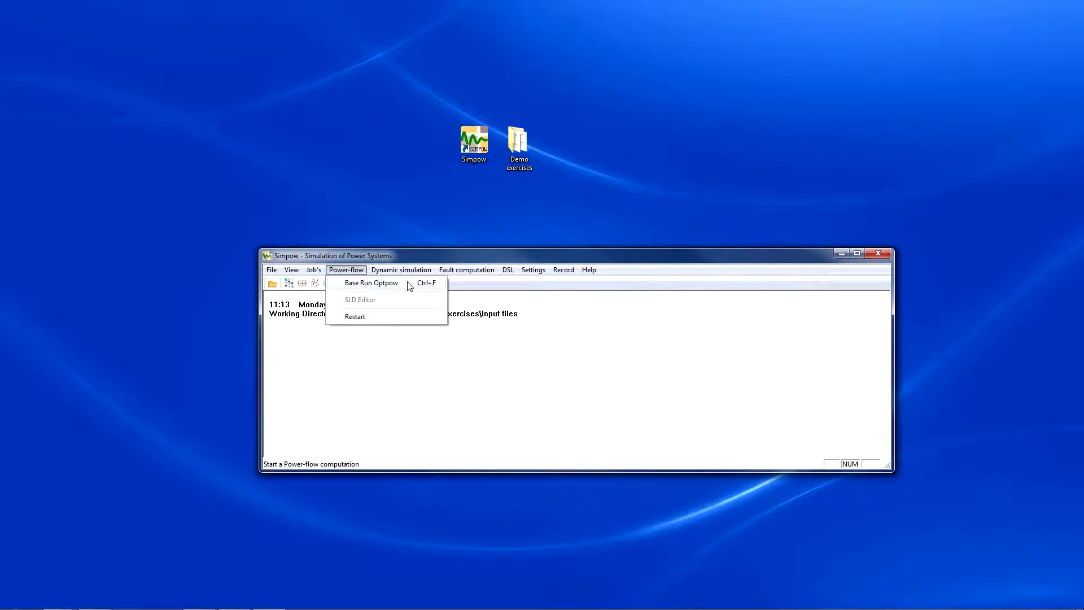